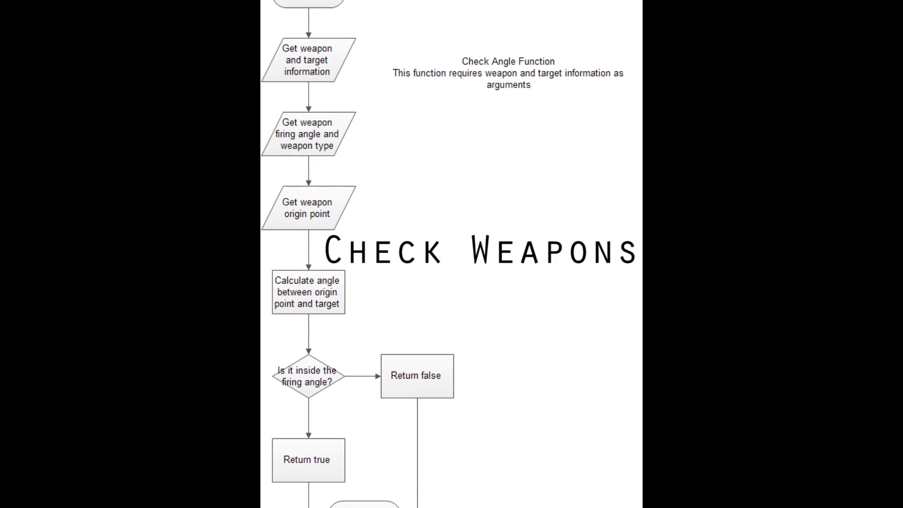
Switch from the browser to the Unity editor showing Earth.unity with the ship scripts listed.
scroll(up, 3)
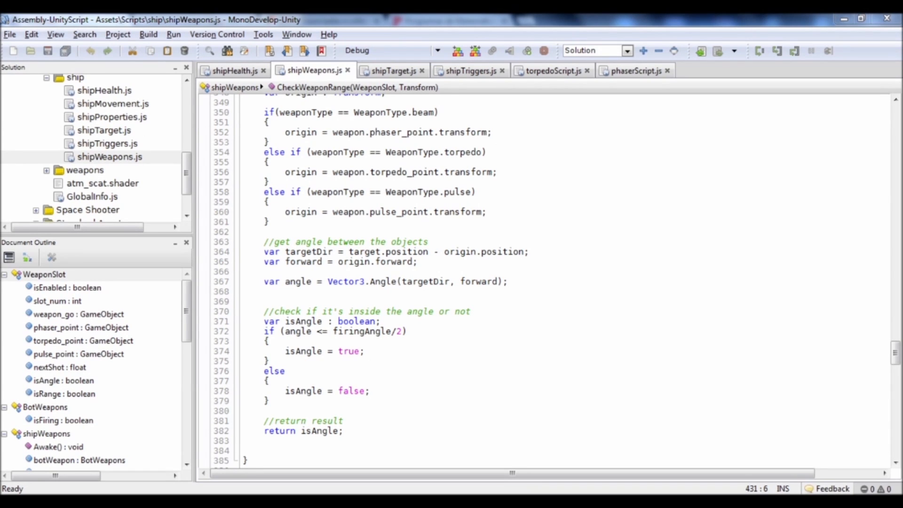
click(507, 281)
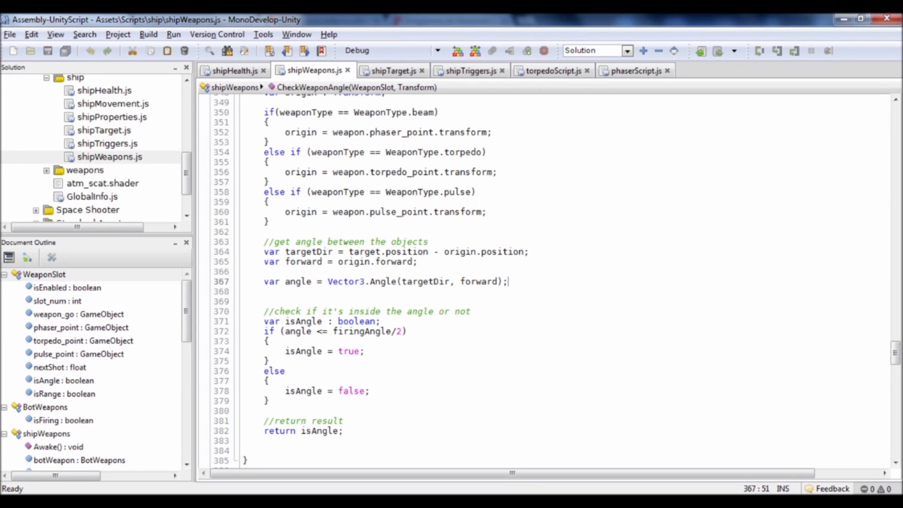
scroll(up, 3)
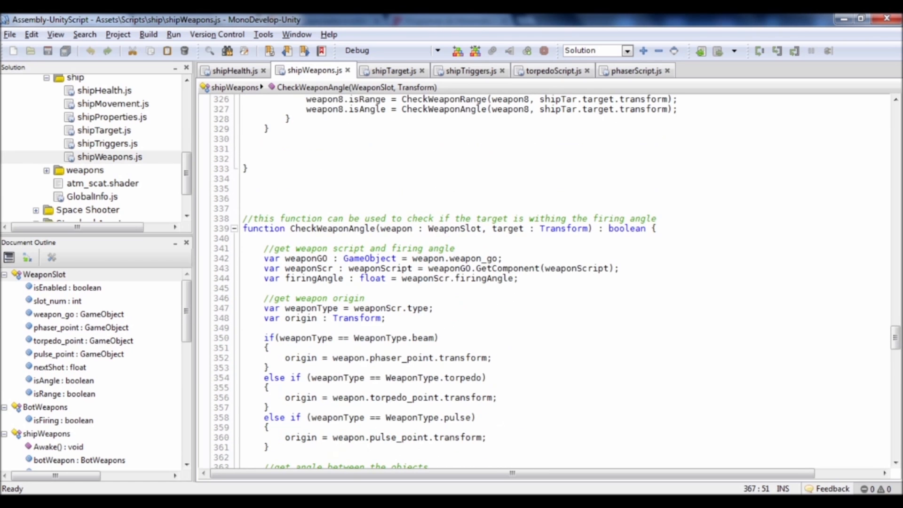
scroll(up, 3)
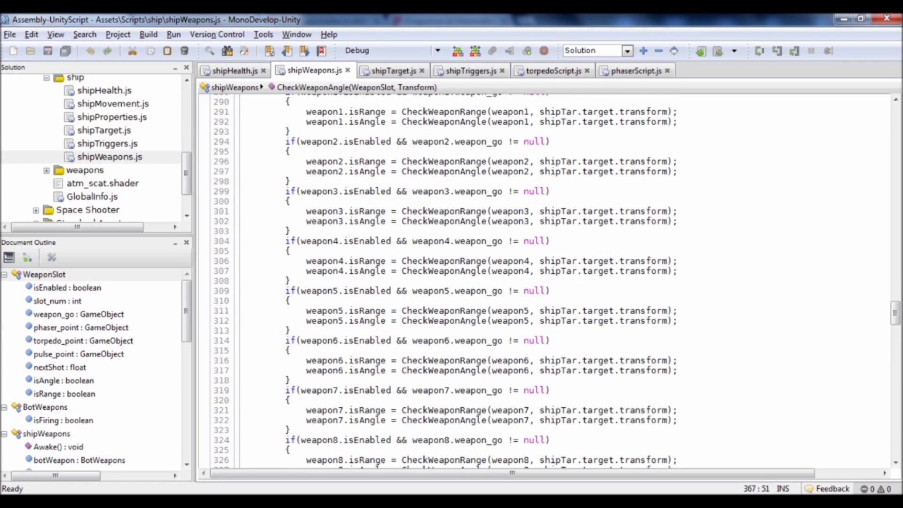
scroll(up, 3)
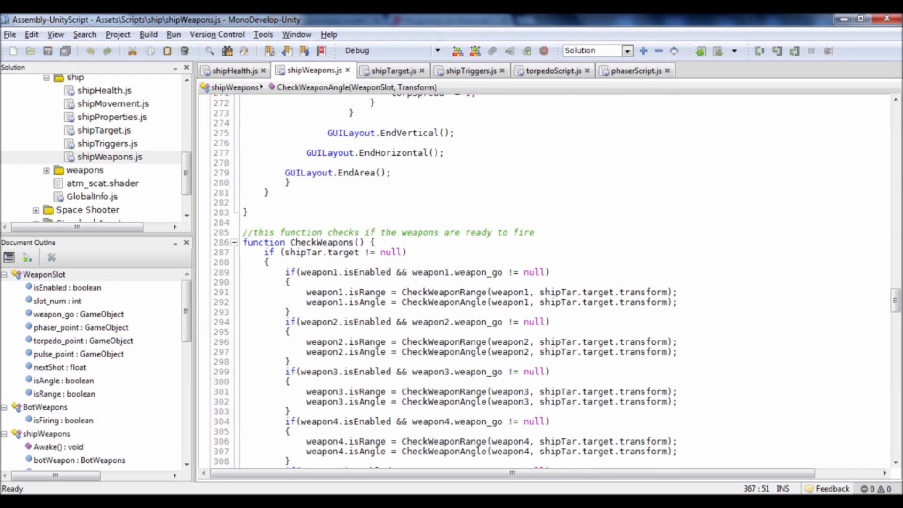
scroll(up, 3)
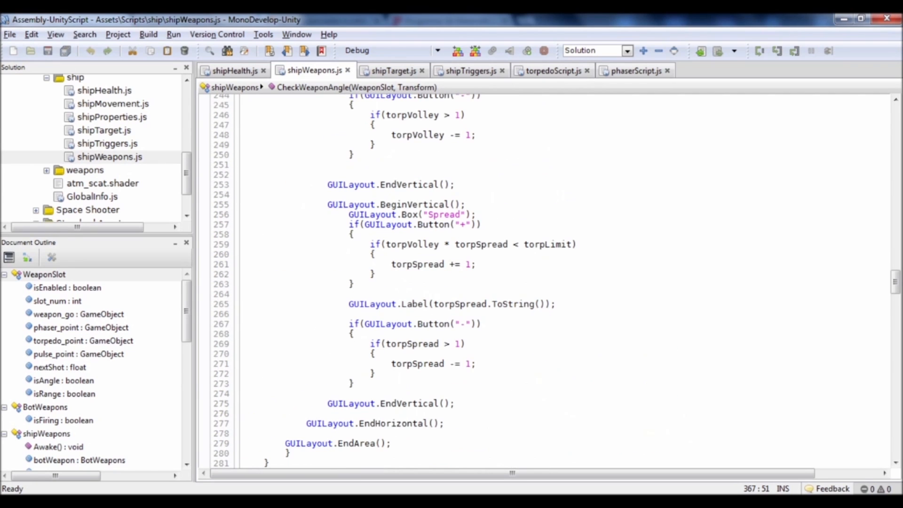
scroll(down, 3)
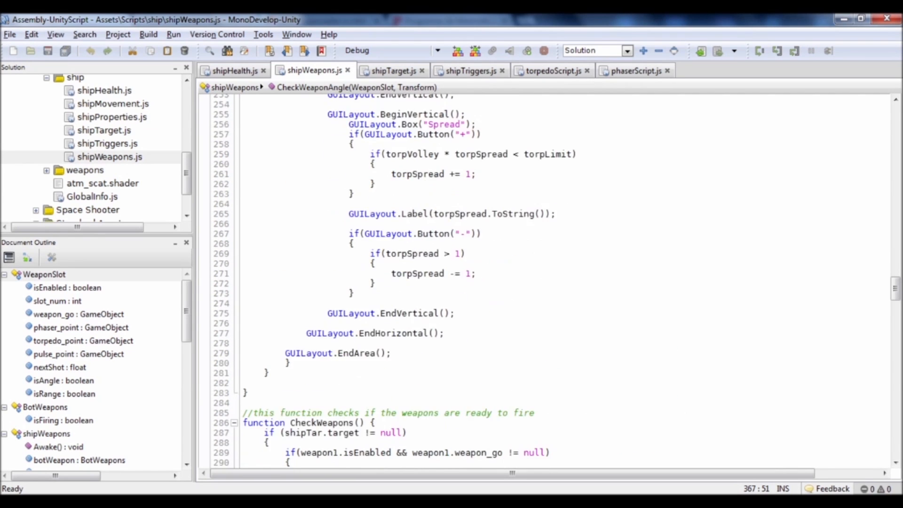
scroll(down, 3)
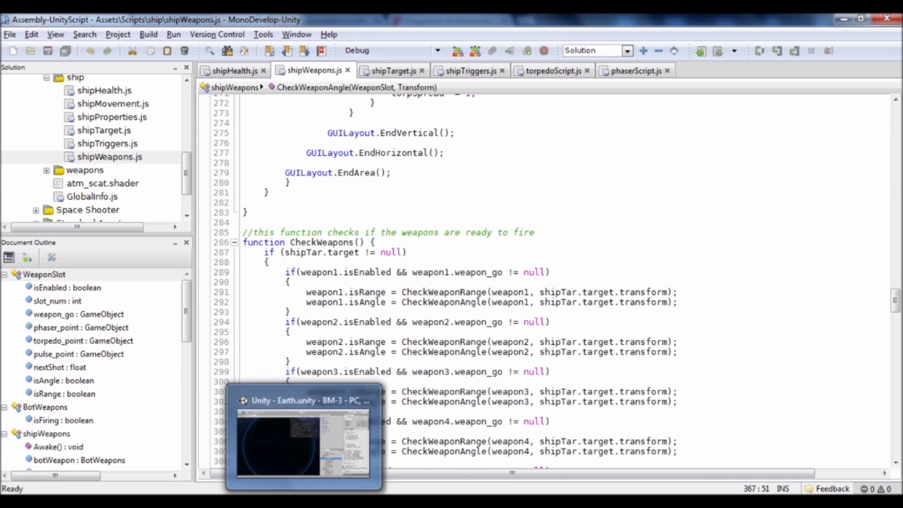
click(304, 443)
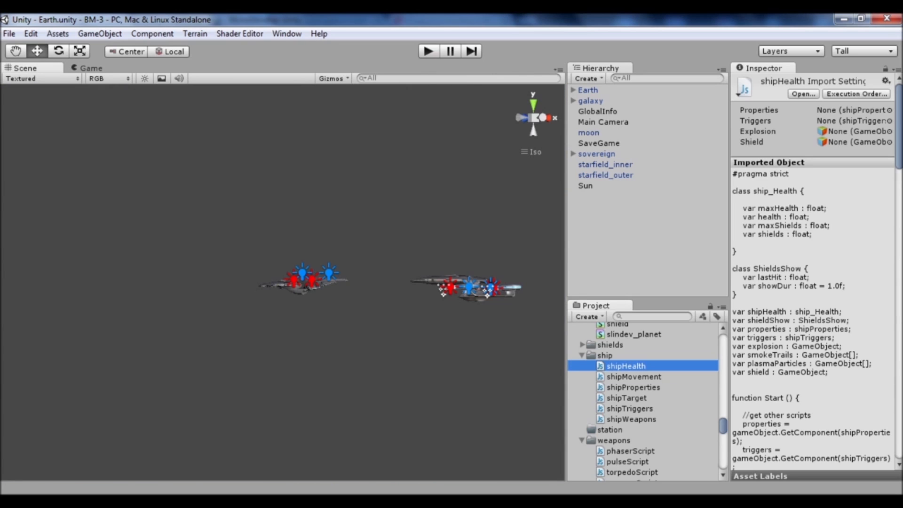
click(598, 143)
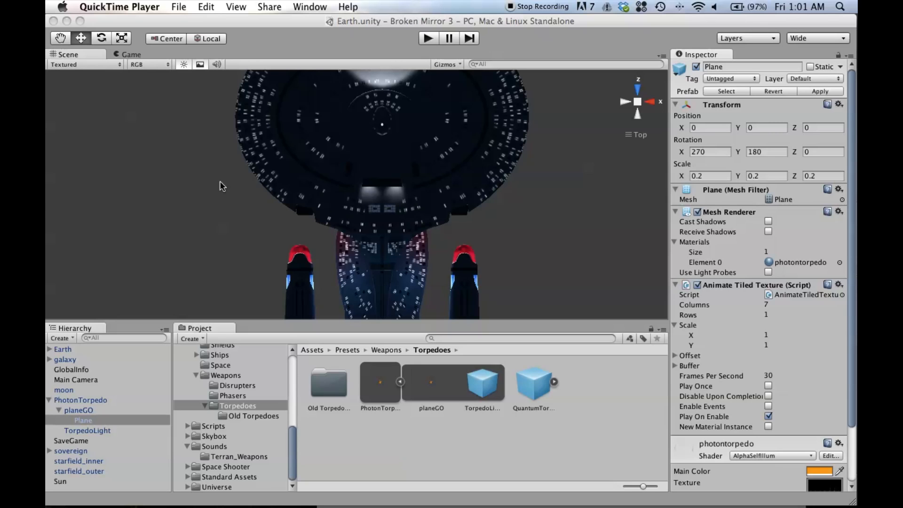
click(546, 187)
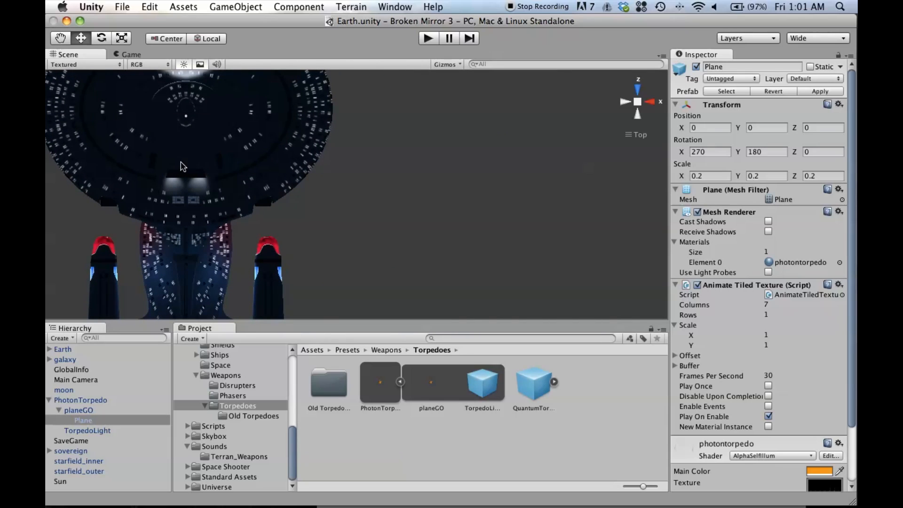
mouse_move(299, 165)
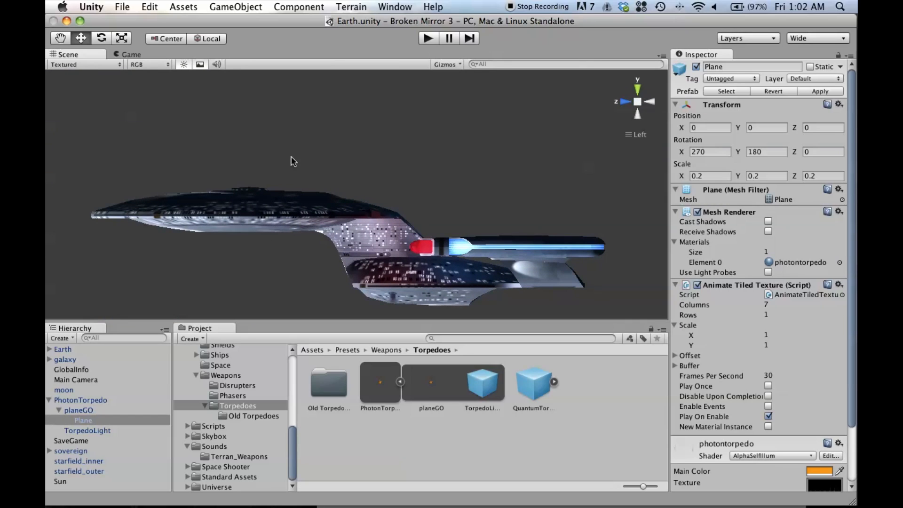
mouse_move(420, 231)
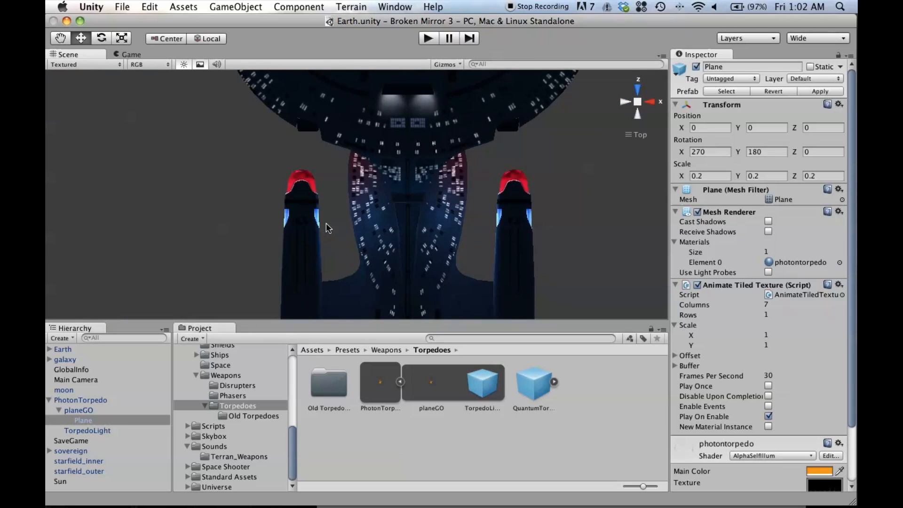
Inspect the Bussard Left light under galaxy, then select the PhotonTorpedo prefab in Torpedoes.
click(49, 359)
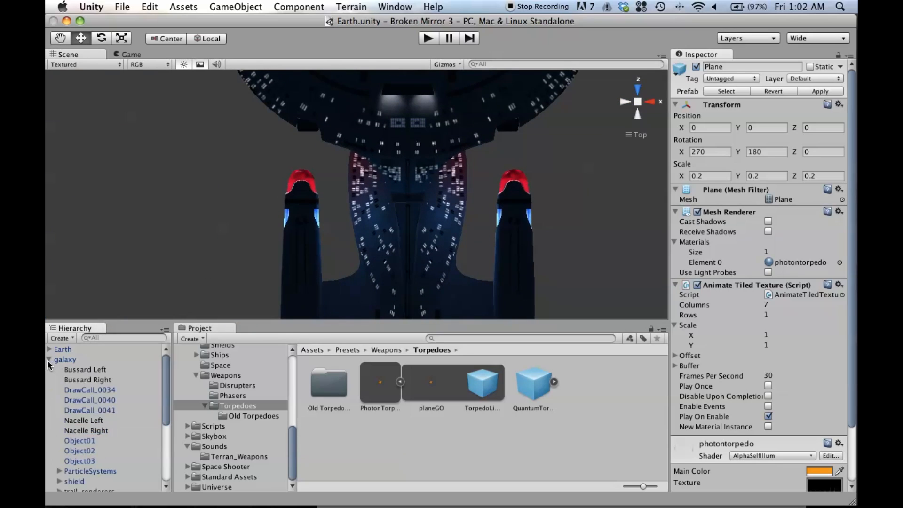
click(85, 369)
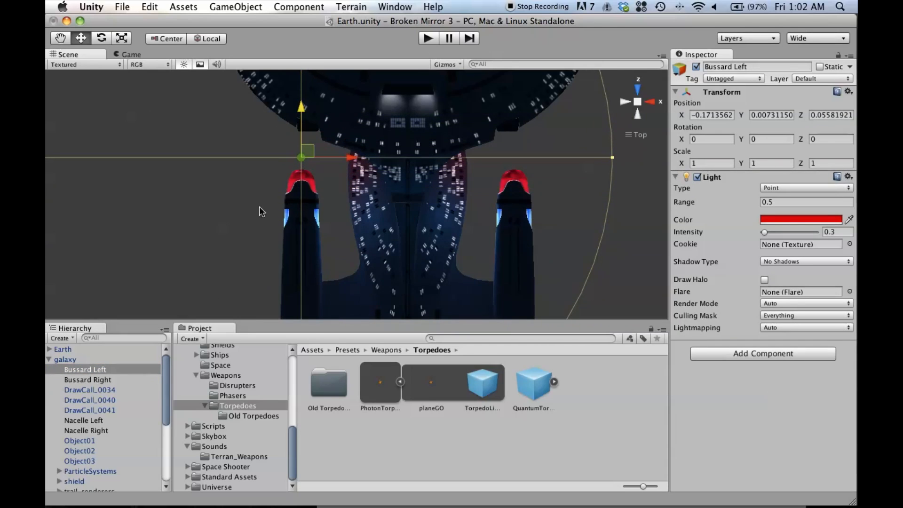
click(379, 383)
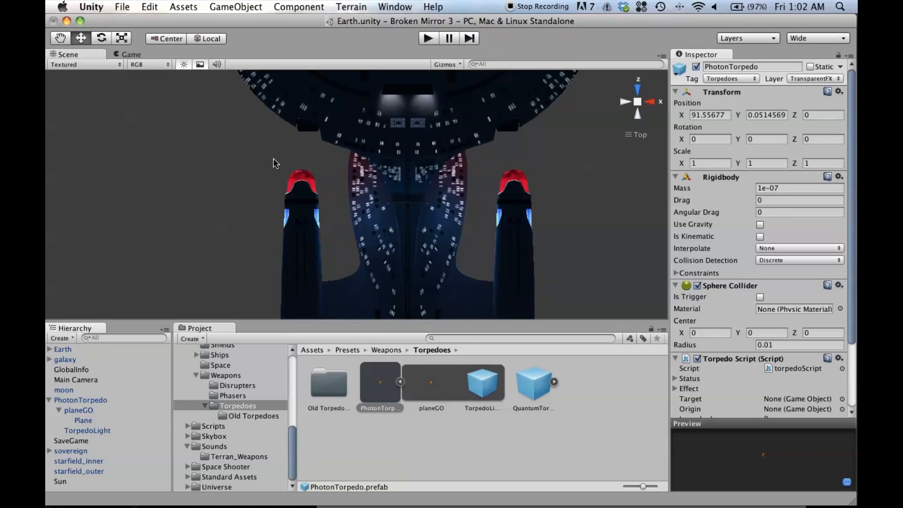
mouse_move(87, 427)
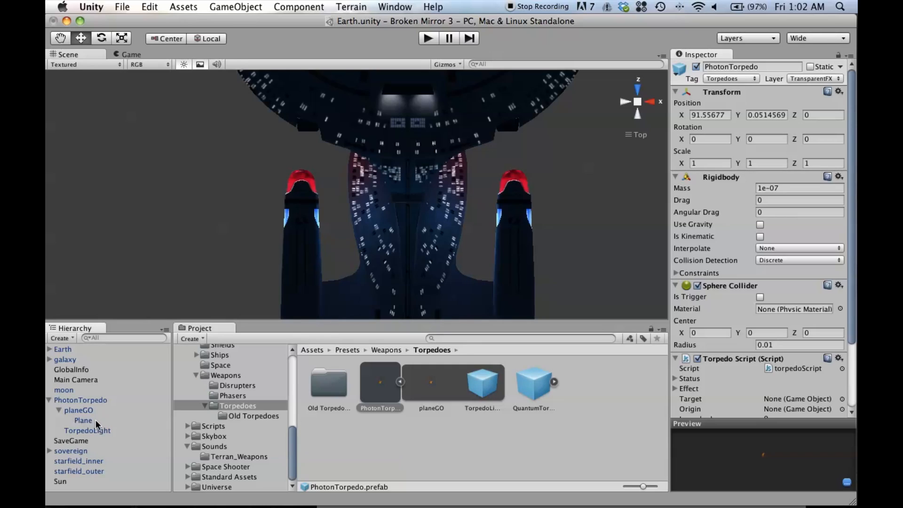
click(429, 494)
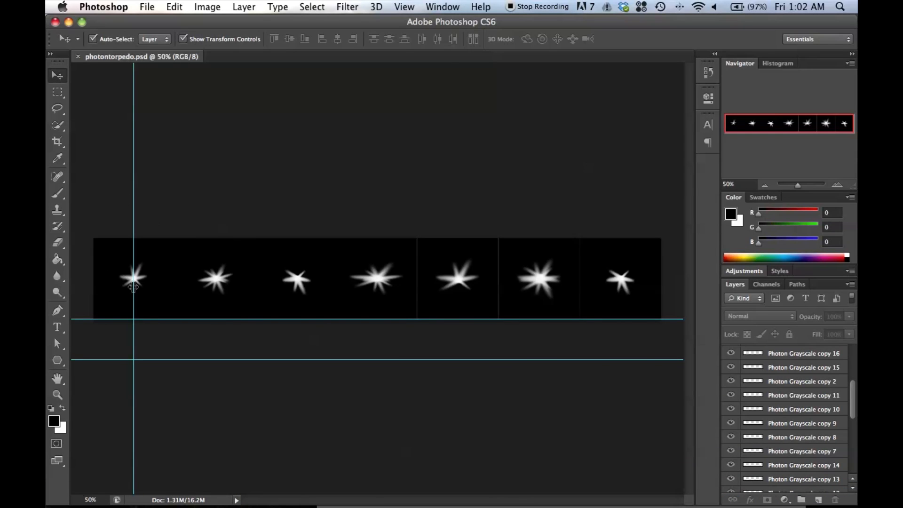
mouse_move(579, 356)
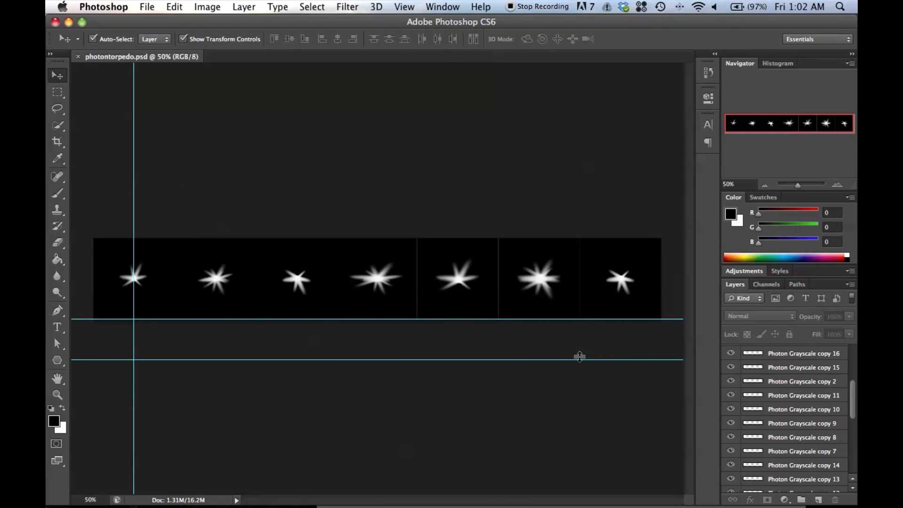
mouse_move(410, 496)
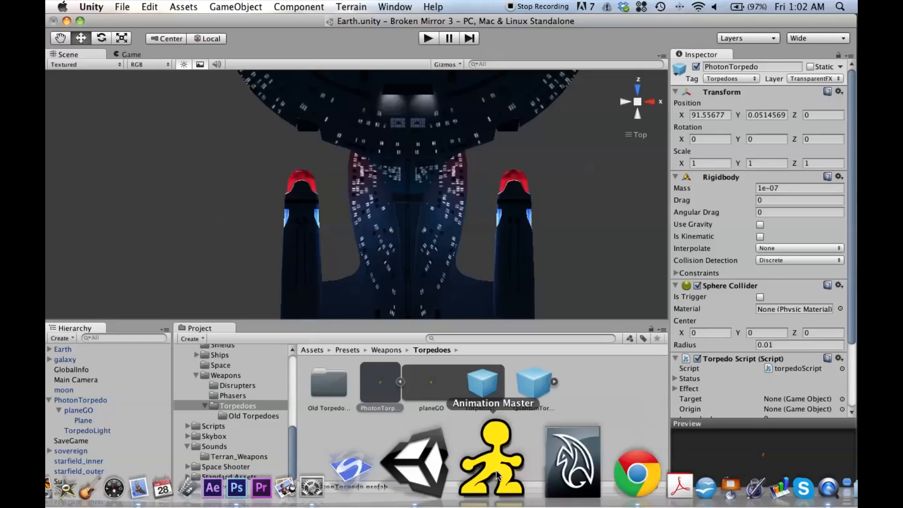
Reveal the Weapon Script in the Inspector and run BM3 so the ship fires a torpedo.
scroll(down, 3)
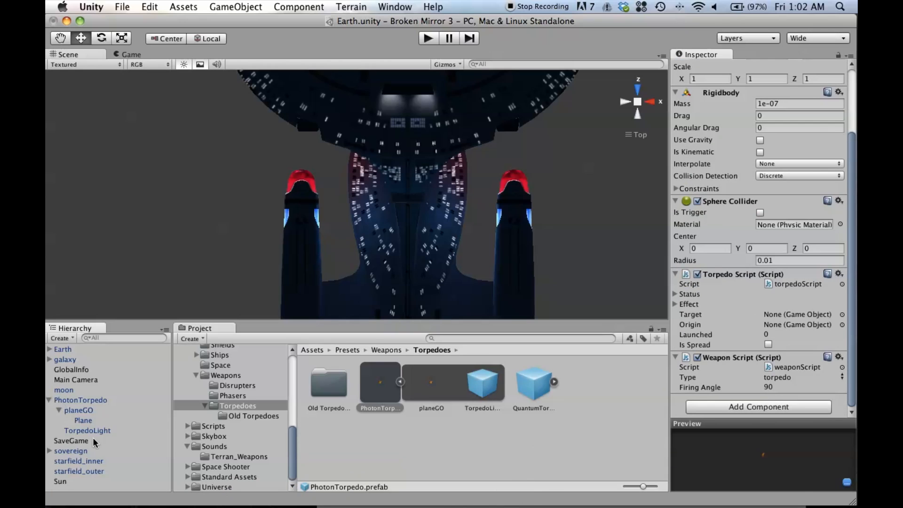
click(83, 421)
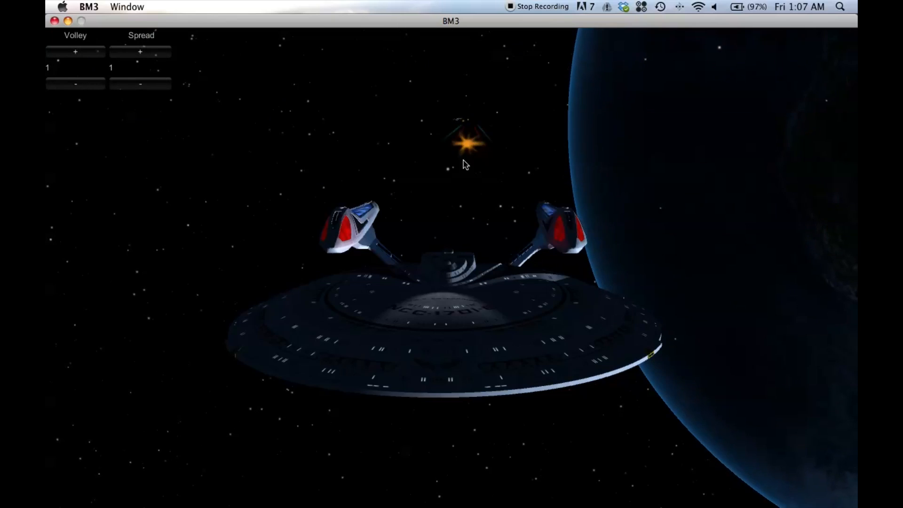
mouse_move(546, 193)
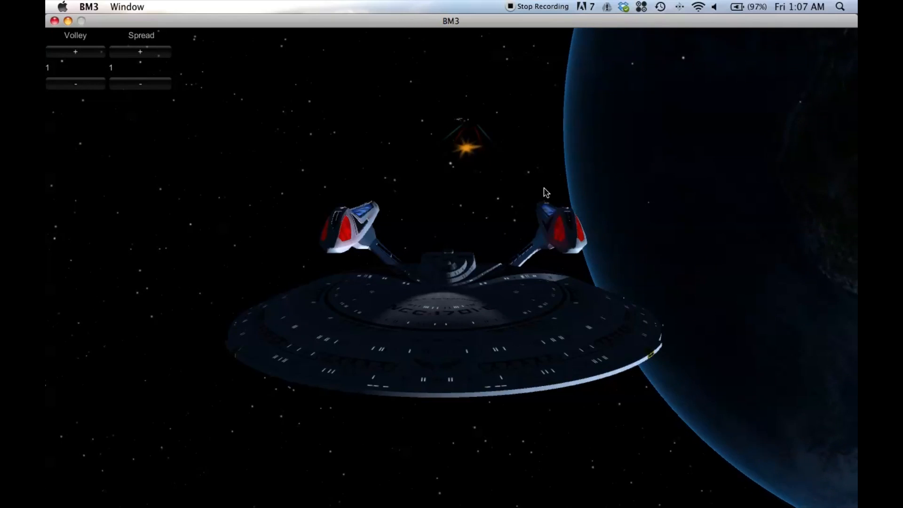